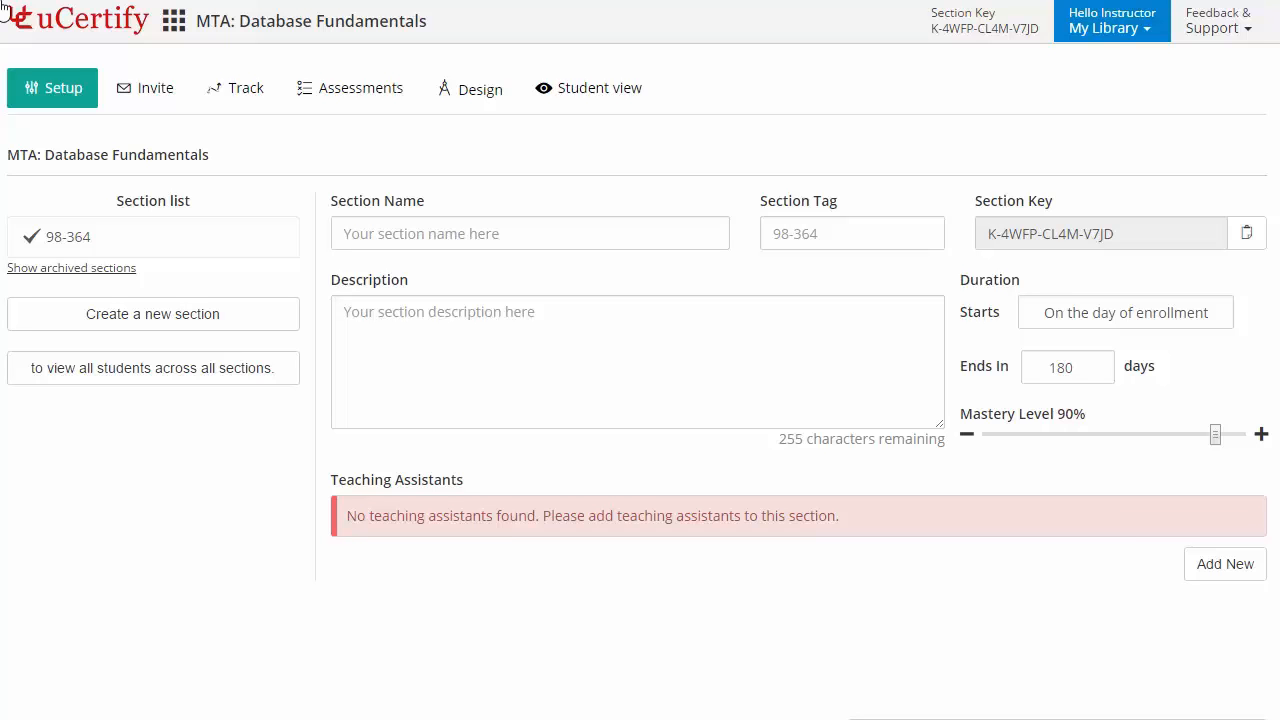
Visit the tracking roster and assessments, then land on the Design page with customizable chapters and lessons
{"action": "left_click", "coordinate": [234, 88]}
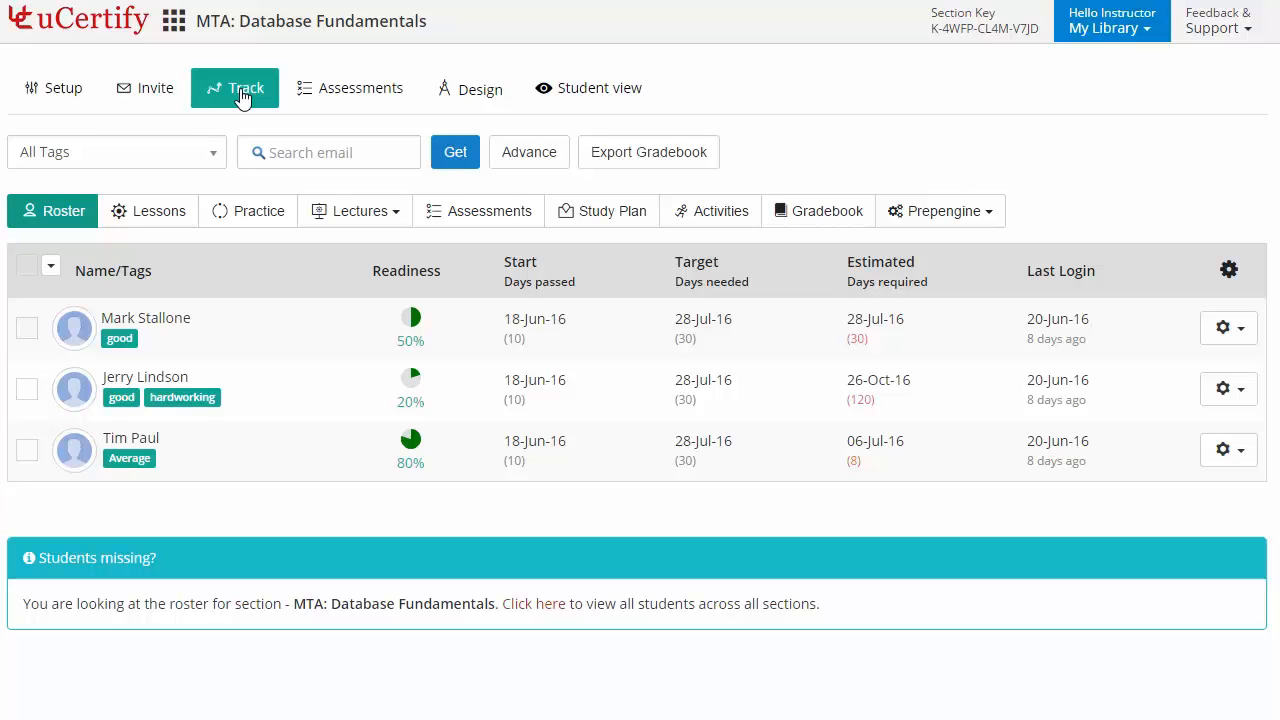
{"action": "left_click", "coordinate": [348, 88]}
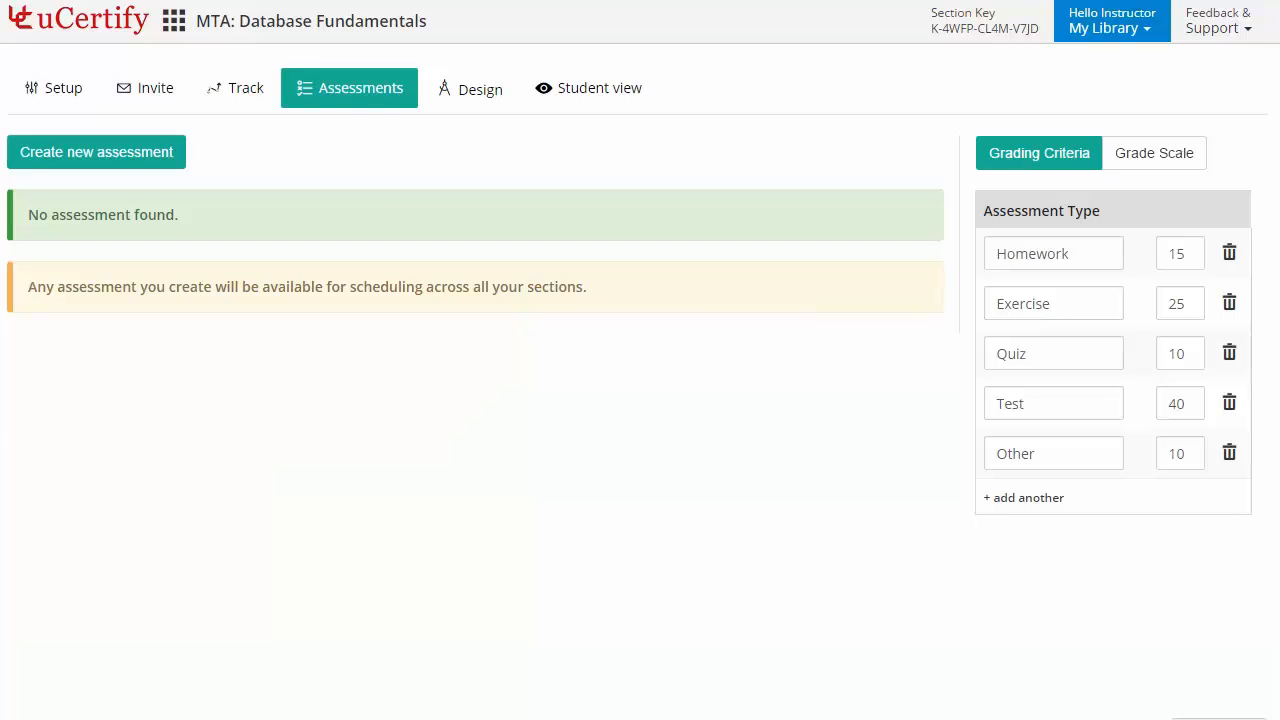
{"action": "mouse_move", "coordinate": [350, 104]}
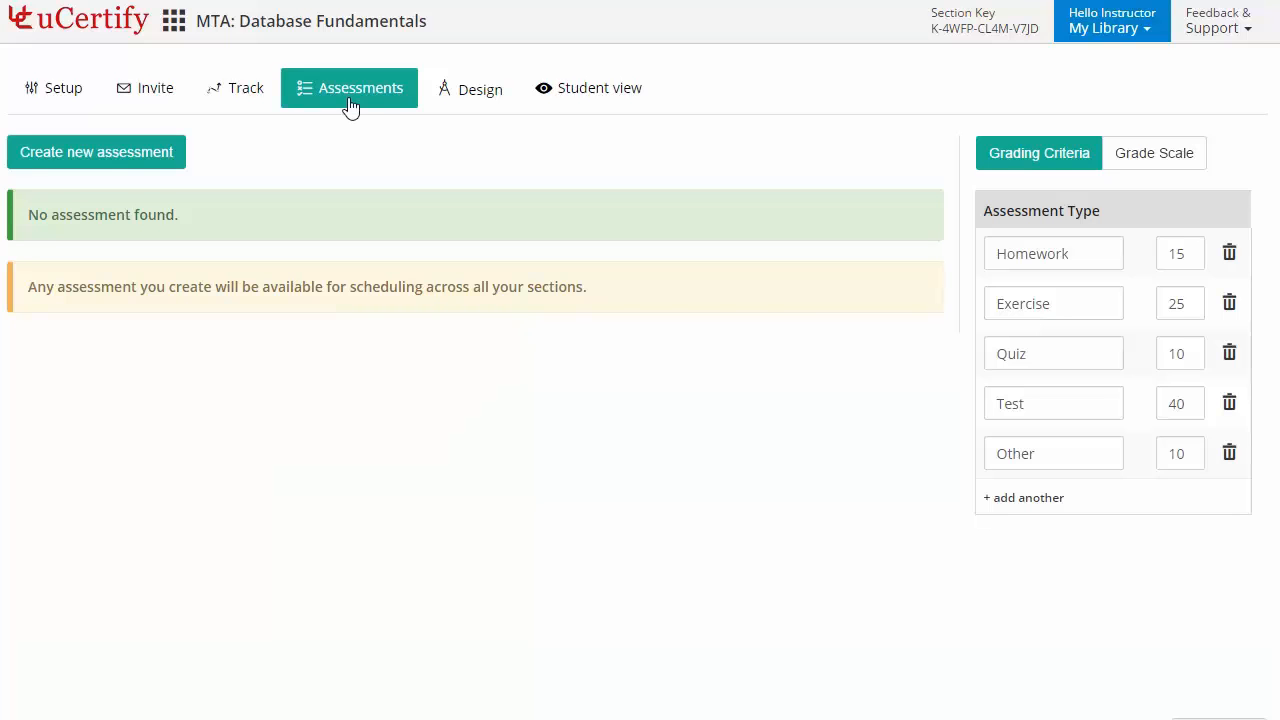
{"action": "left_click", "coordinate": [464, 88]}
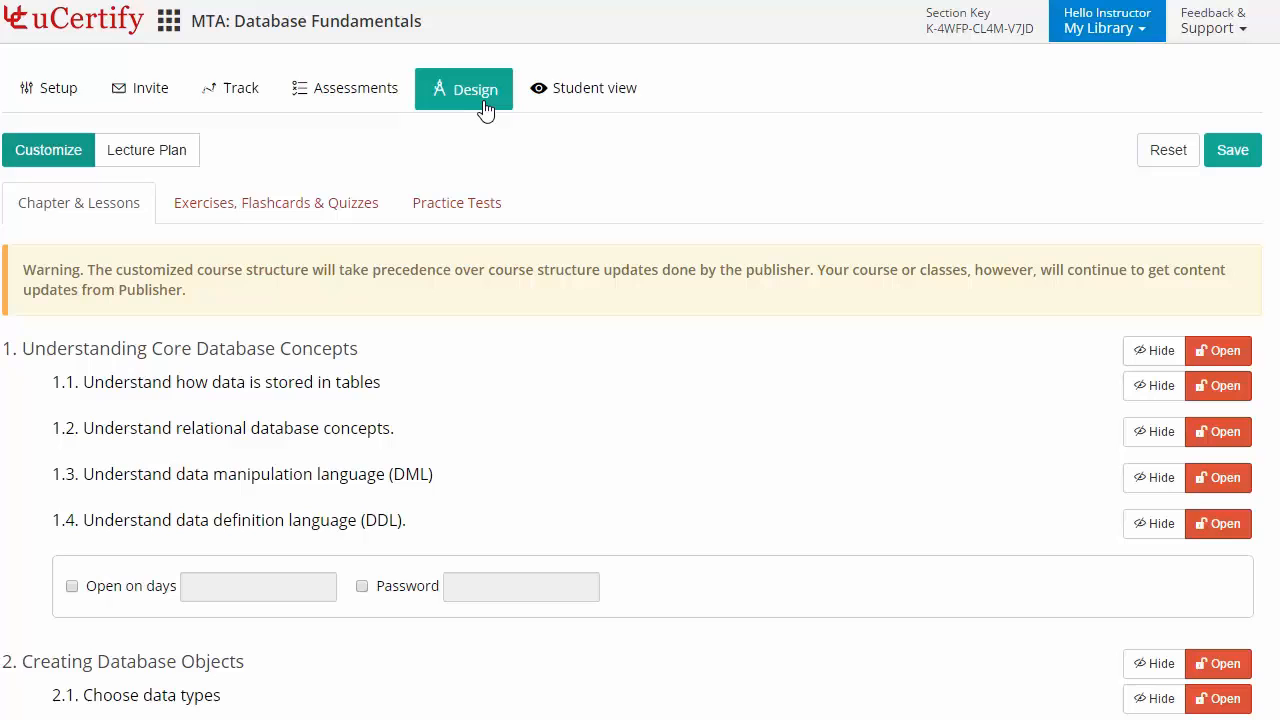
View the lecture plan, then switch to the student view with pre-assessment, chapters and readiness score
{"action": "left_click", "coordinate": [146, 150]}
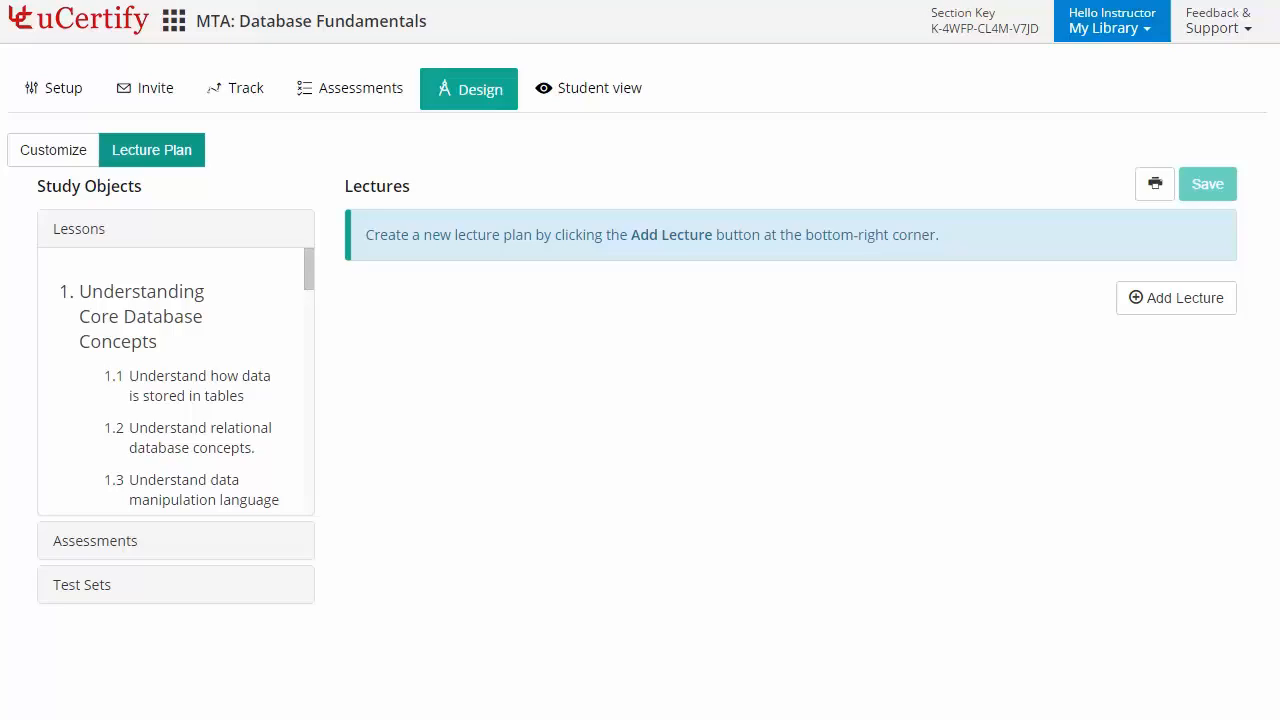
{"action": "left_click", "coordinate": [588, 88]}
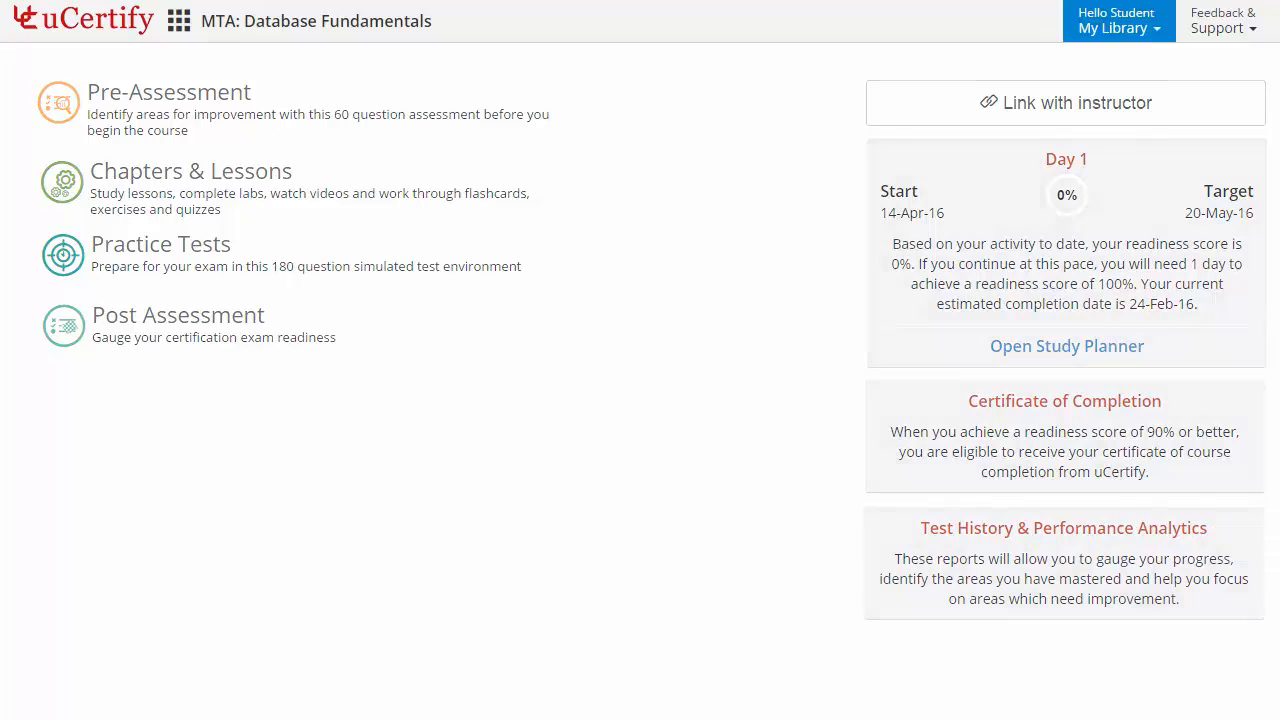
Look at the pre-assessment, then bring up the 30-item post-assessment with learn, test and review modes
{"action": "left_click", "coordinate": [168, 92]}
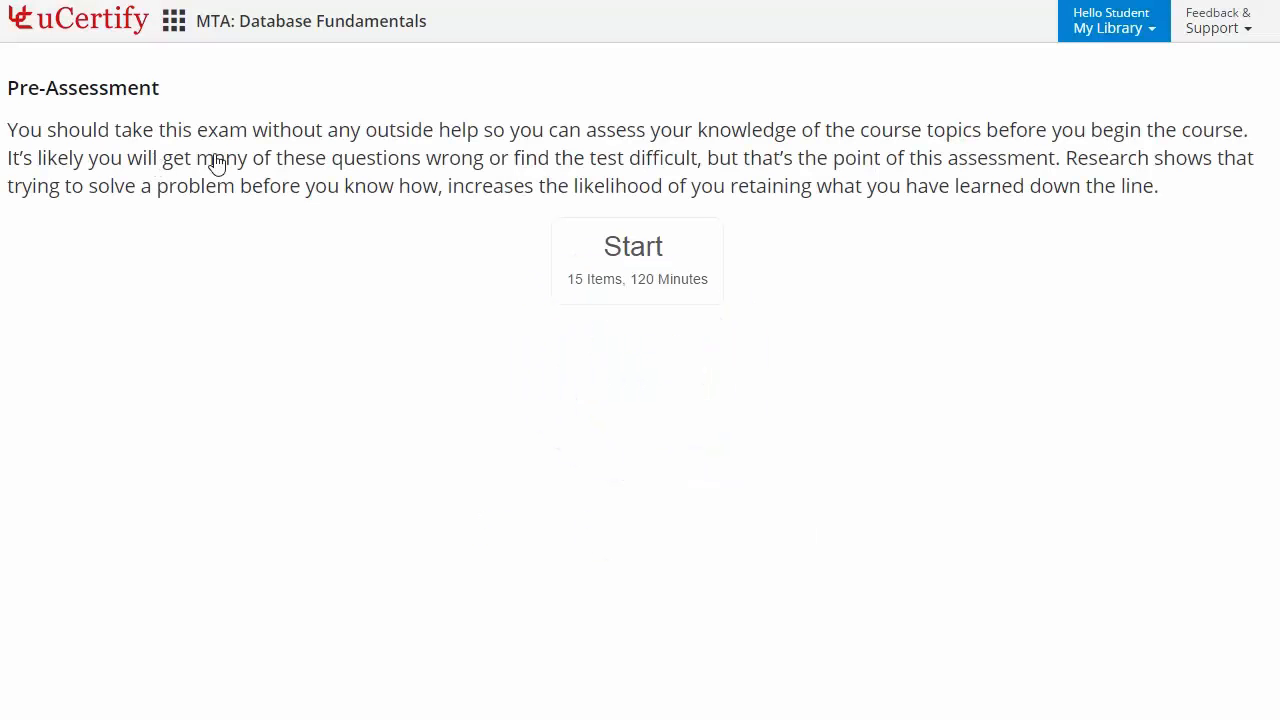
{"action": "left_click", "coordinate": [636, 246]}
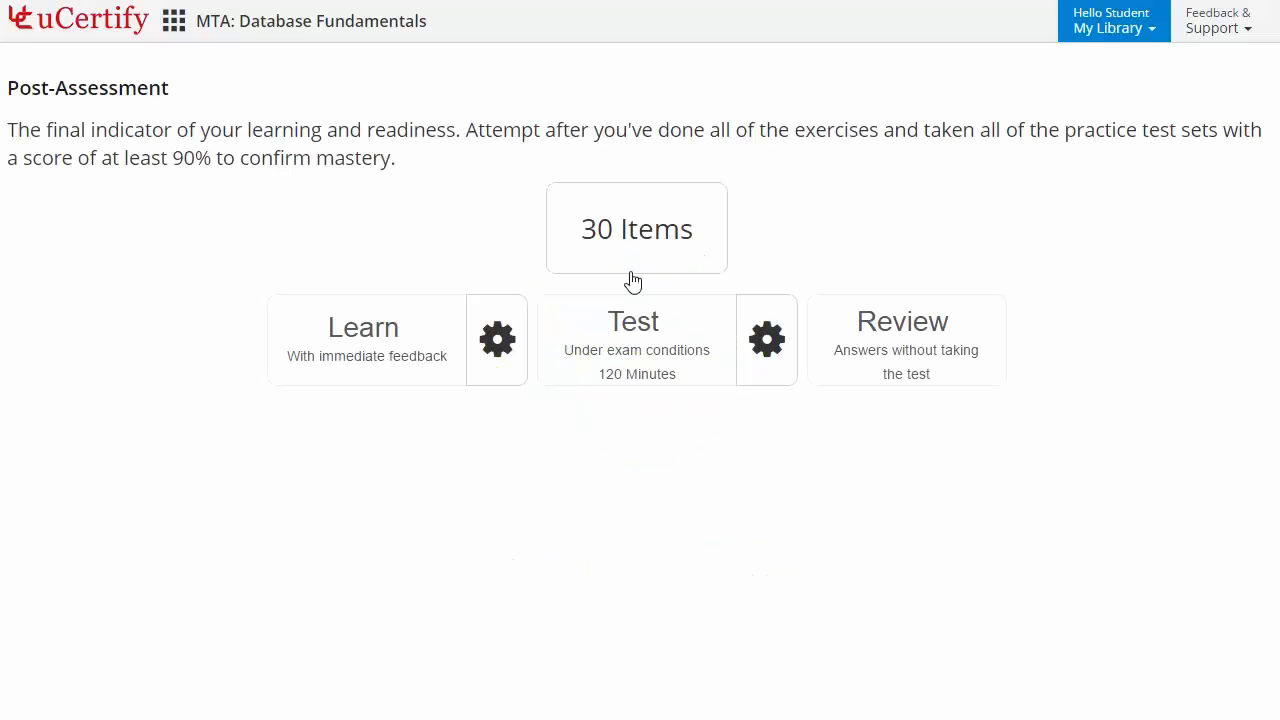
{"action": "mouse_move", "coordinate": [636, 330]}
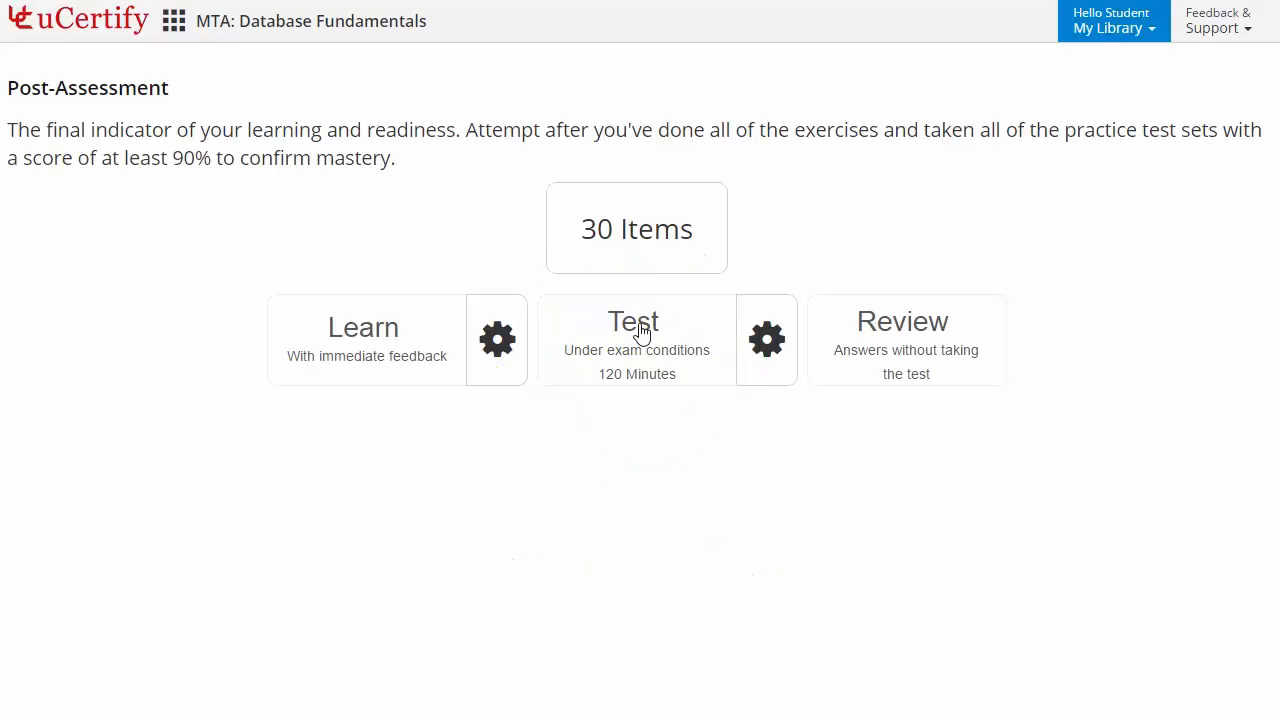
Open the Study Planner showing readiness estimate, start and target finish dates
{"action": "left_click", "coordinate": [632, 320]}
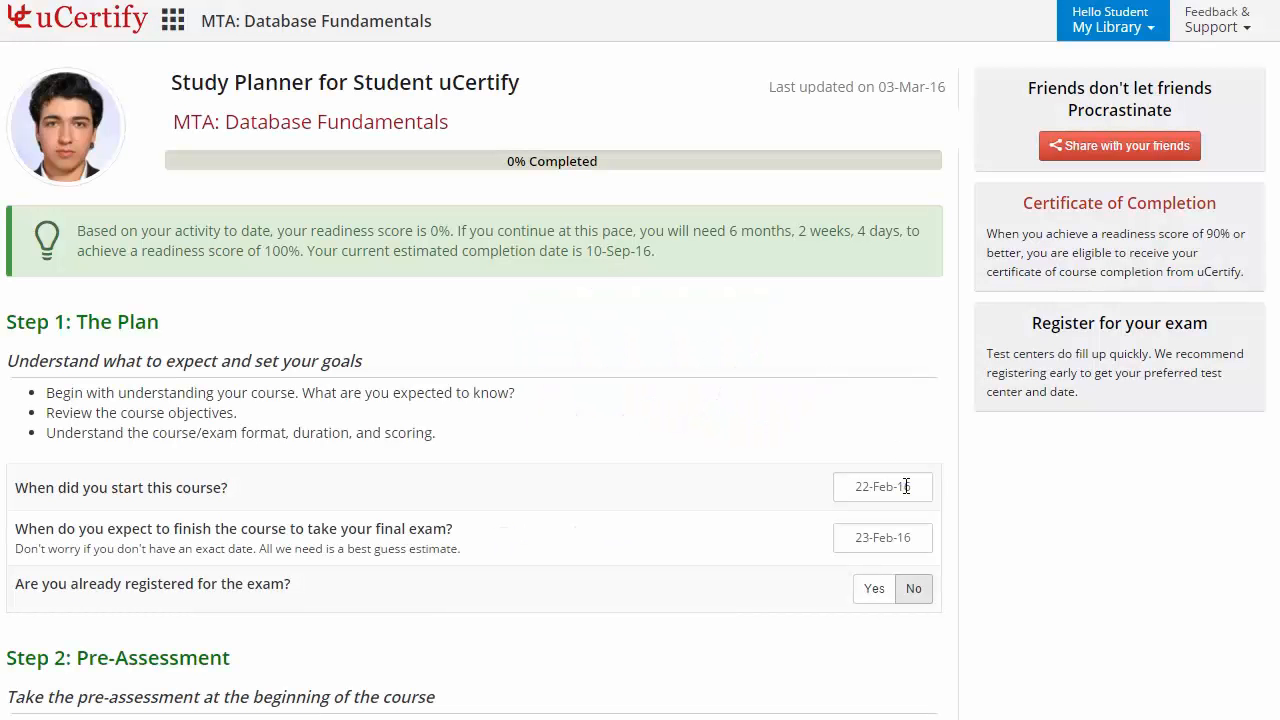
Adjust the planner start date, dismiss the share dialog, and display the Certificate of Completion for Student uCertify
{"action": "left_click", "coordinate": [882, 486]}
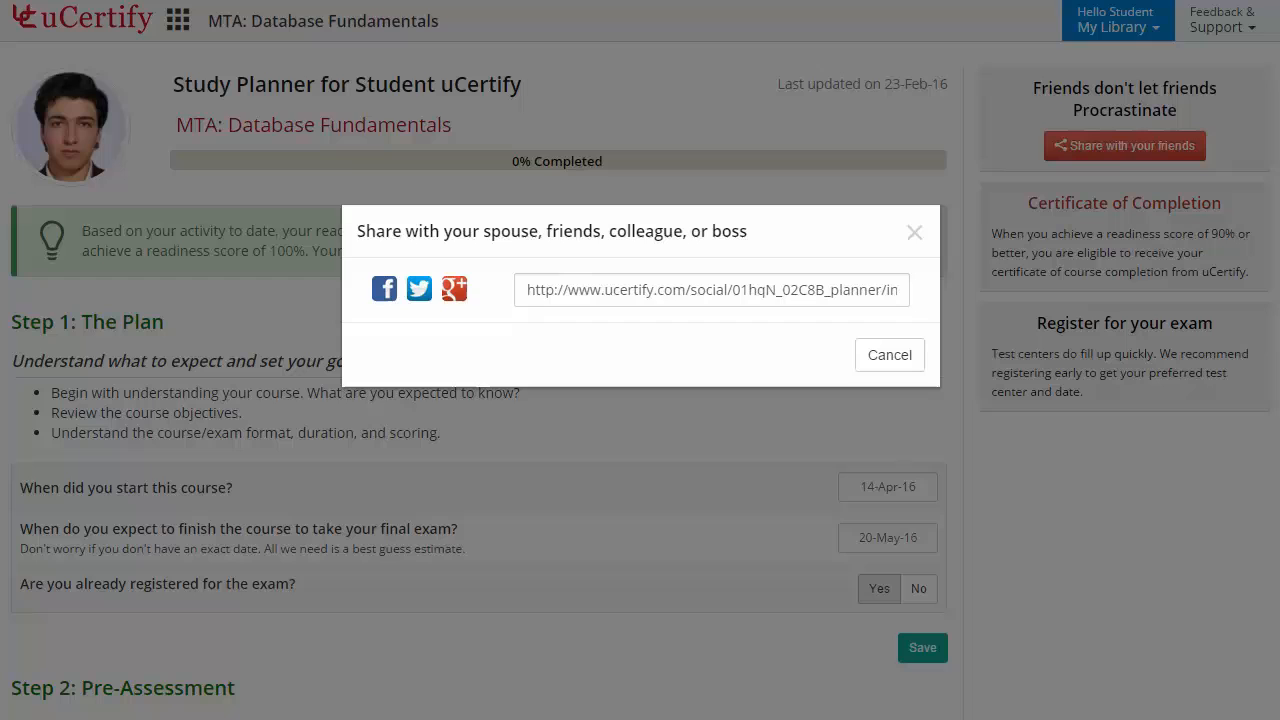
{"action": "left_click", "coordinate": [888, 354]}
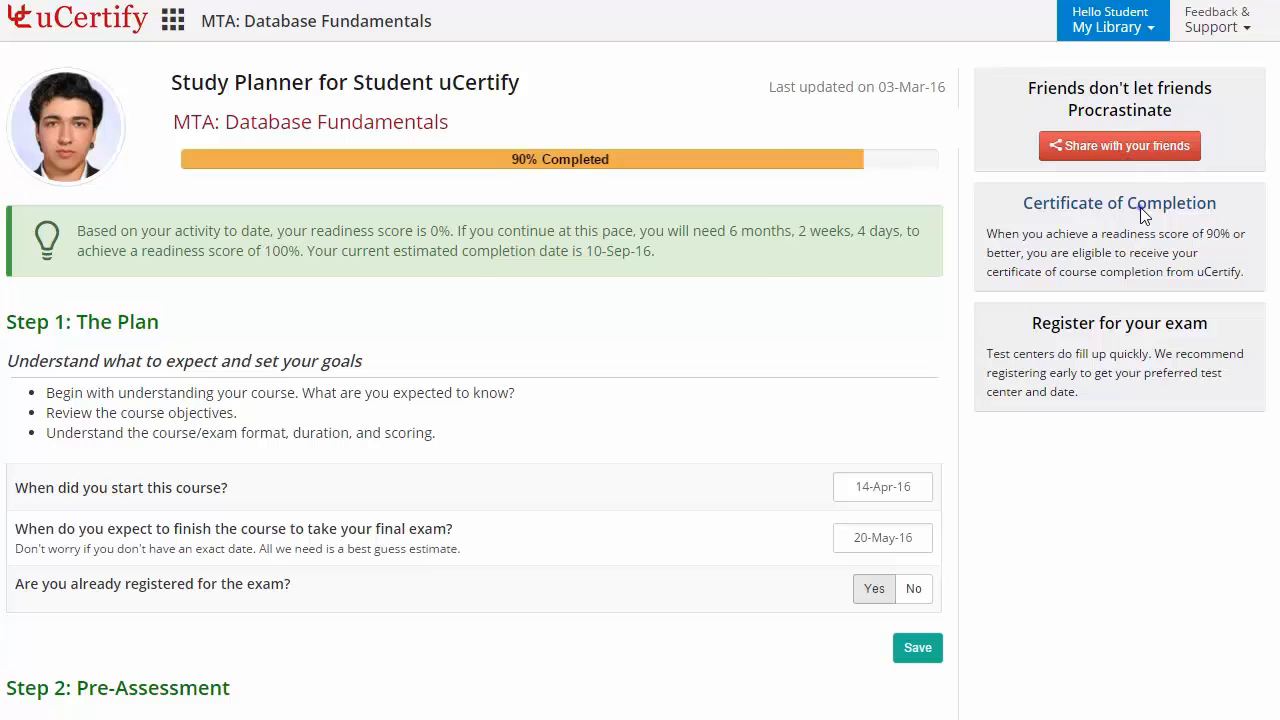
{"action": "left_click", "coordinate": [1120, 204]}
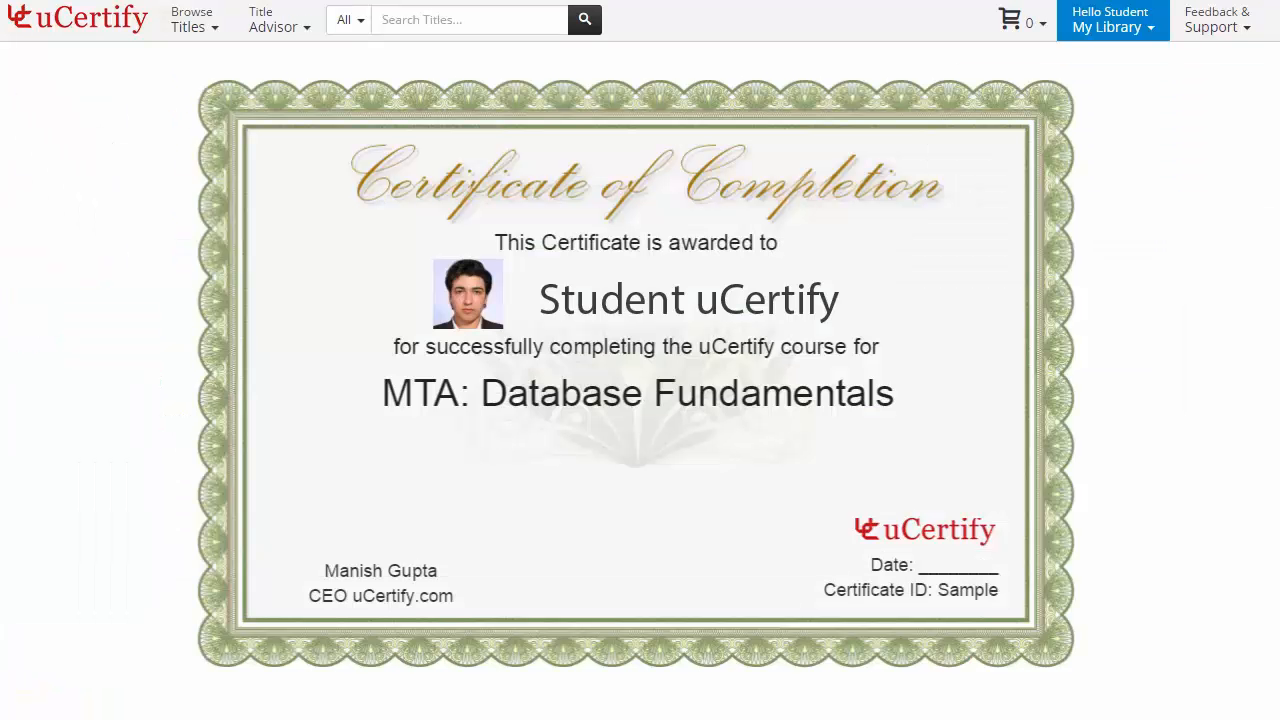